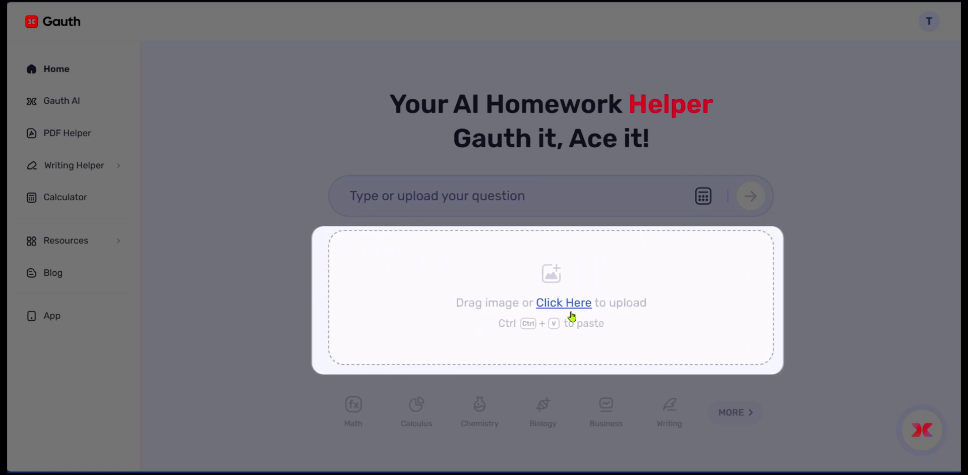
mouse_move(613, 355)
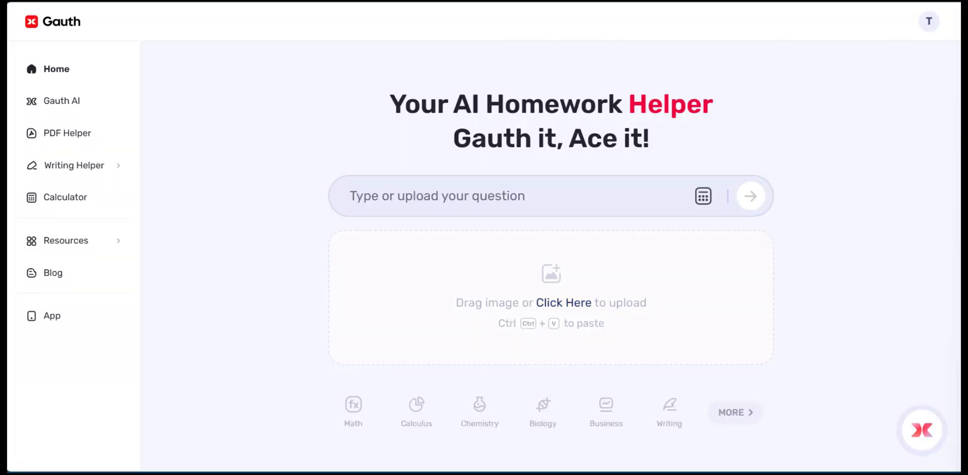
Step: Drag the x²−4x−5=0 equation photo into the Home page upload box
drag(551, 303, 550, 306)
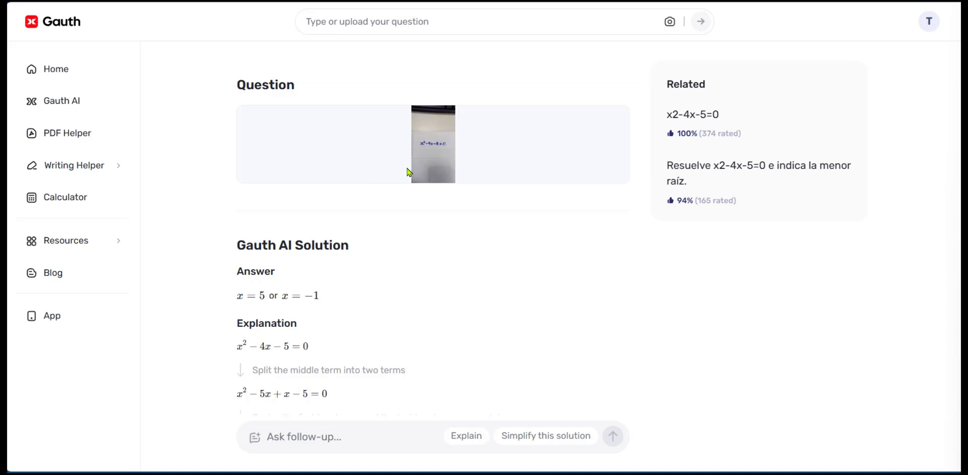
mouse_move(447, 165)
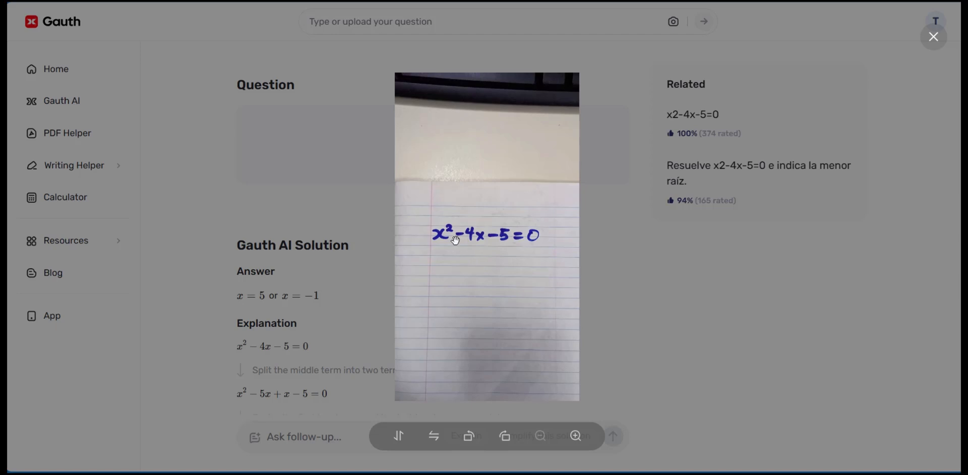
mouse_move(475, 220)
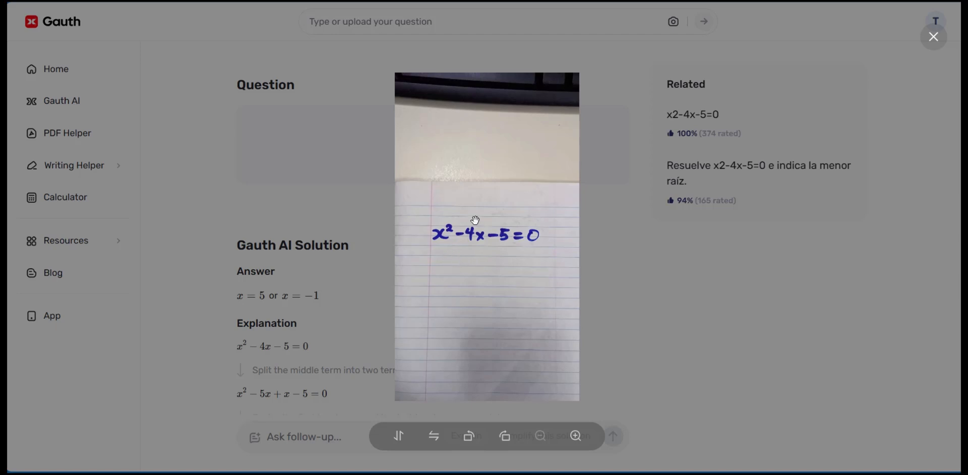
mouse_move(519, 267)
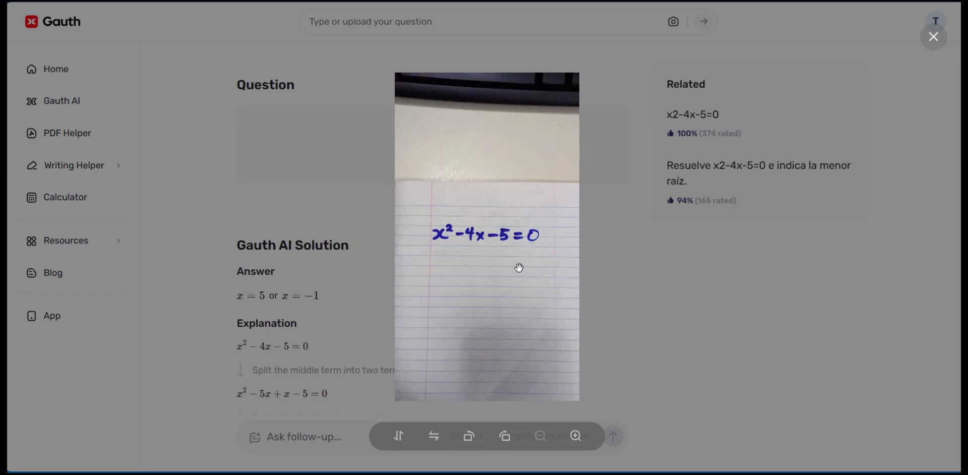
click(933, 37)
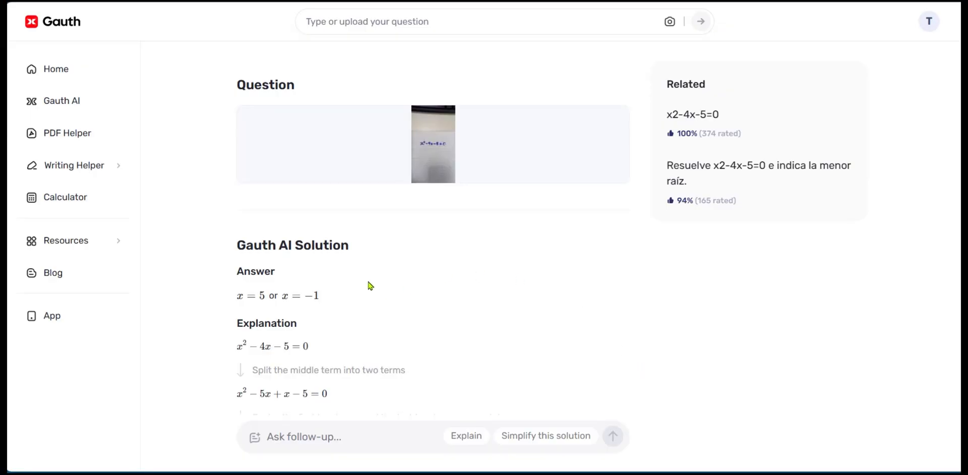
mouse_move(294, 277)
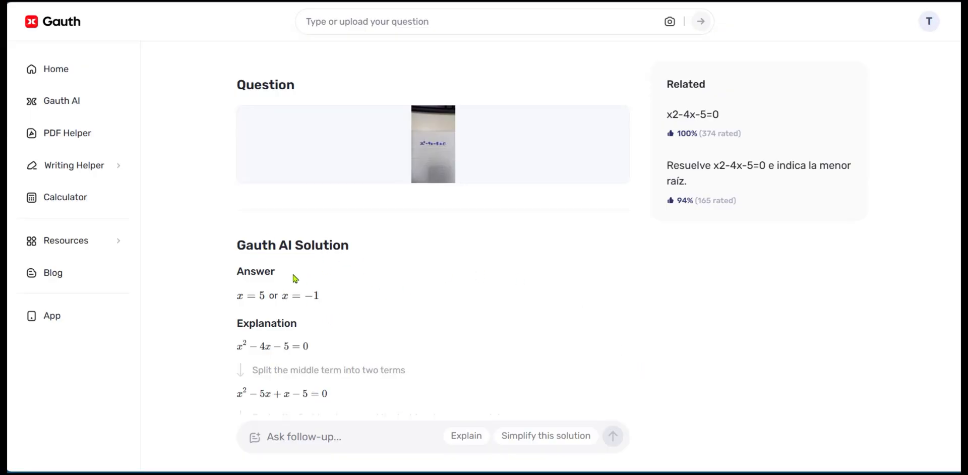
Step: Scroll the AI solution down to the final result, x = 5 or x = −1
scroll(down, 3)
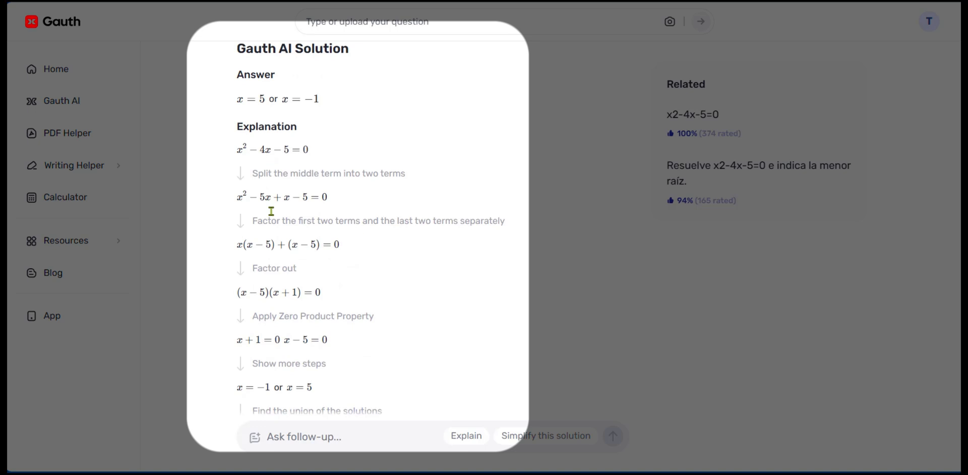
mouse_move(453, 290)
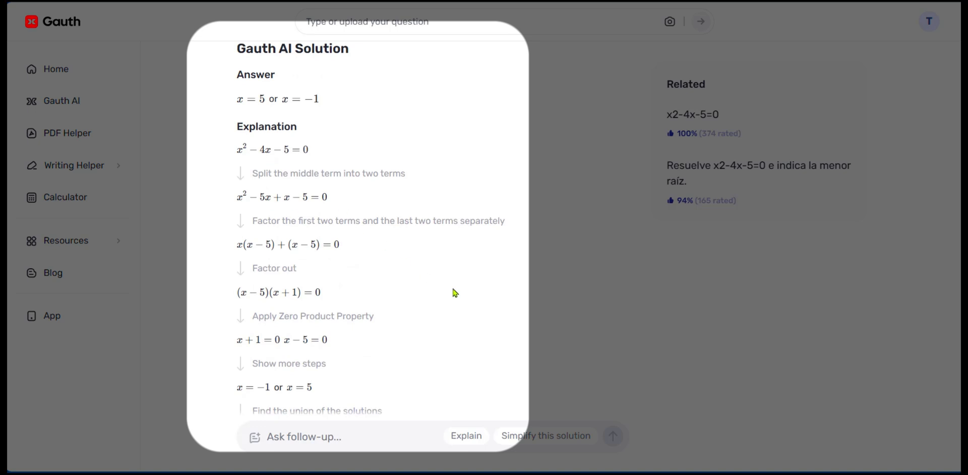
scroll(down, 3)
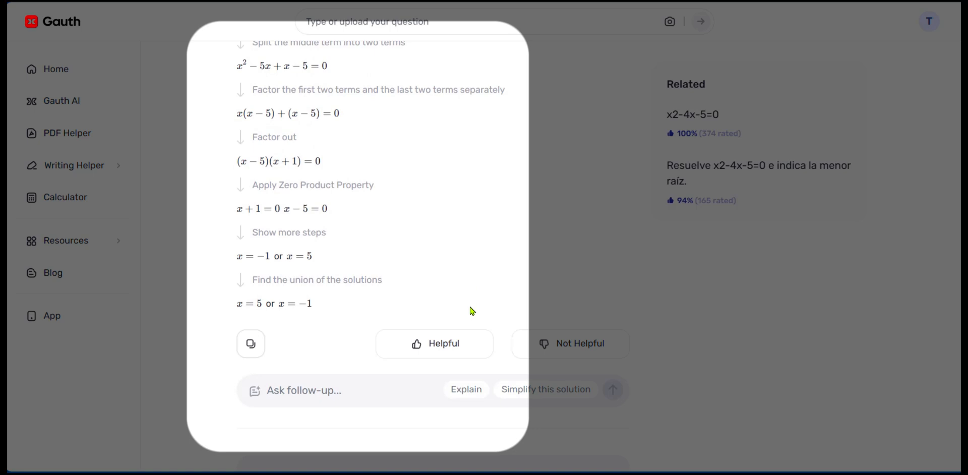
mouse_move(568, 301)
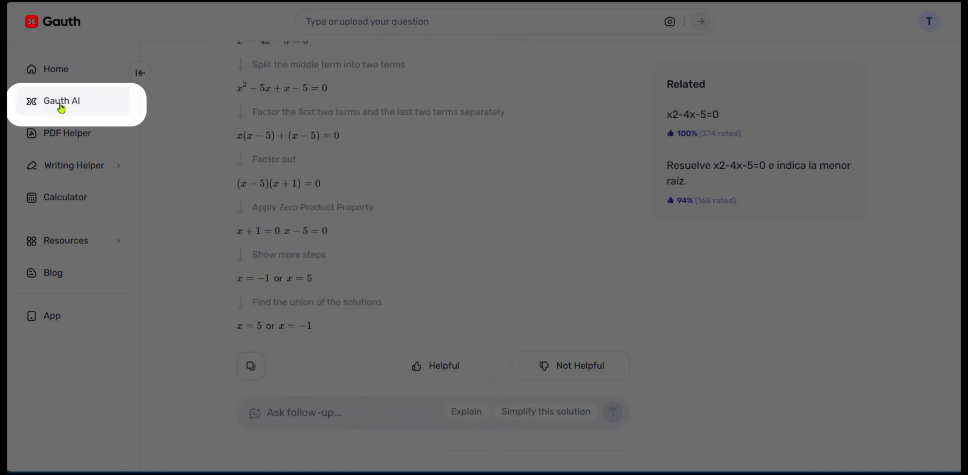
Step: Open Gauth AI and browse the Data, Creation, Language and Lifestyle chatbots
click(61, 101)
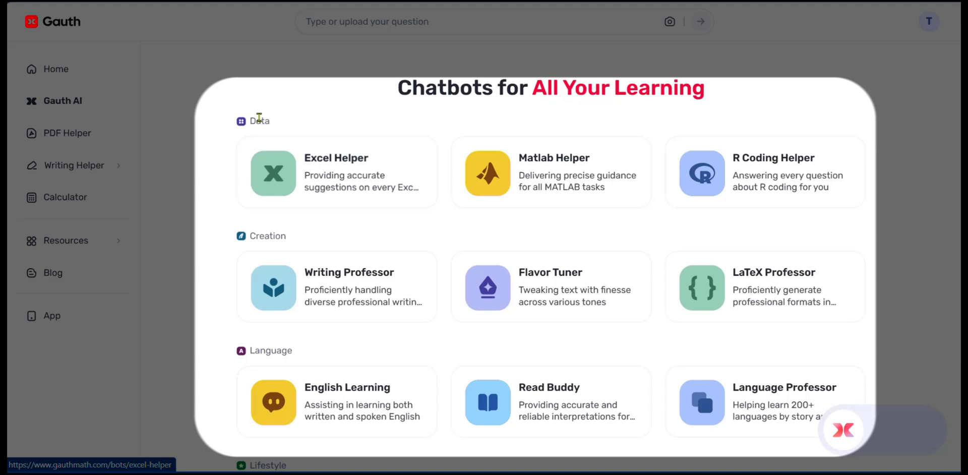
scroll(down, 3)
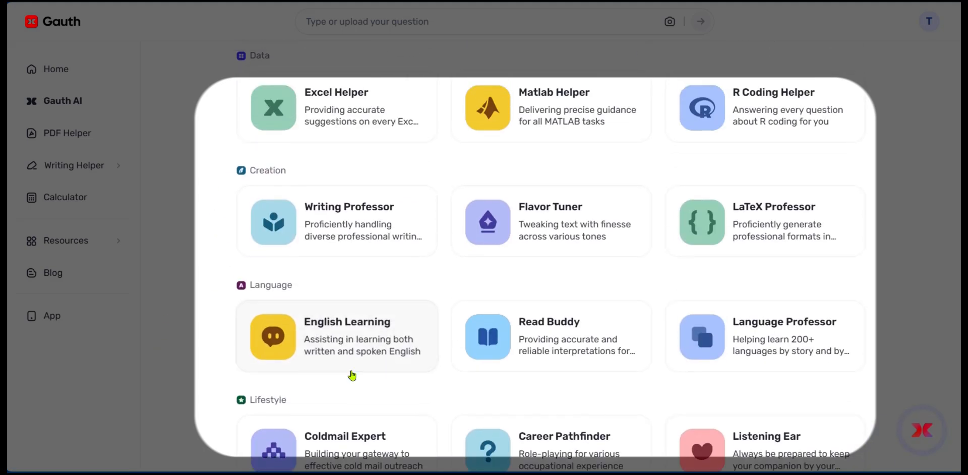
mouse_move(368, 353)
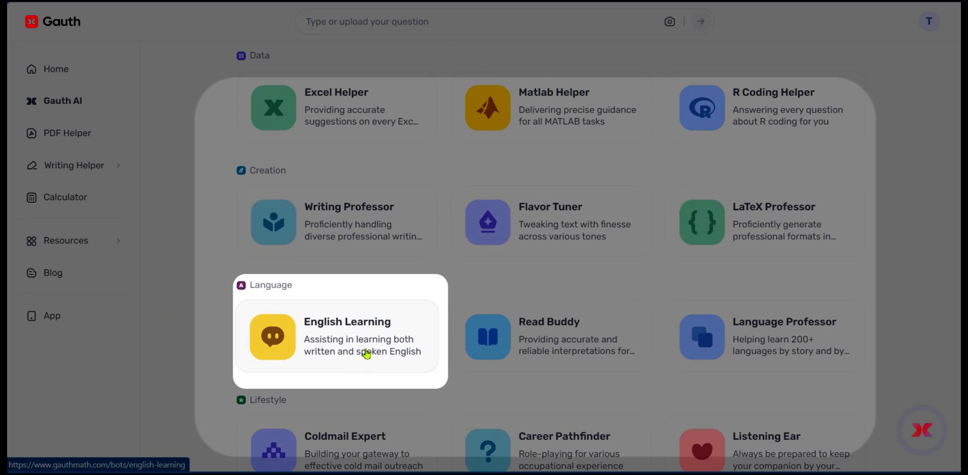
Step: Ask the English Learning chatbot 'when should is use "it's" and "its"'
click(347, 338)
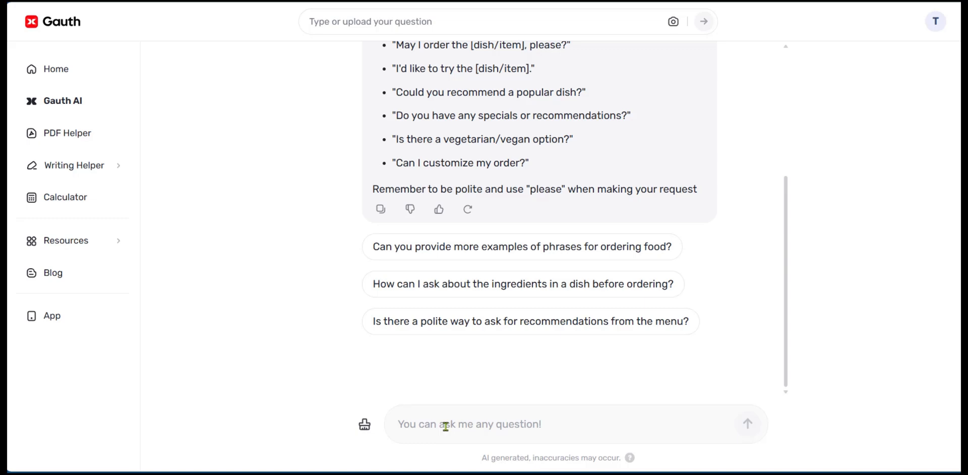
text(when should is use "it's" and "its")
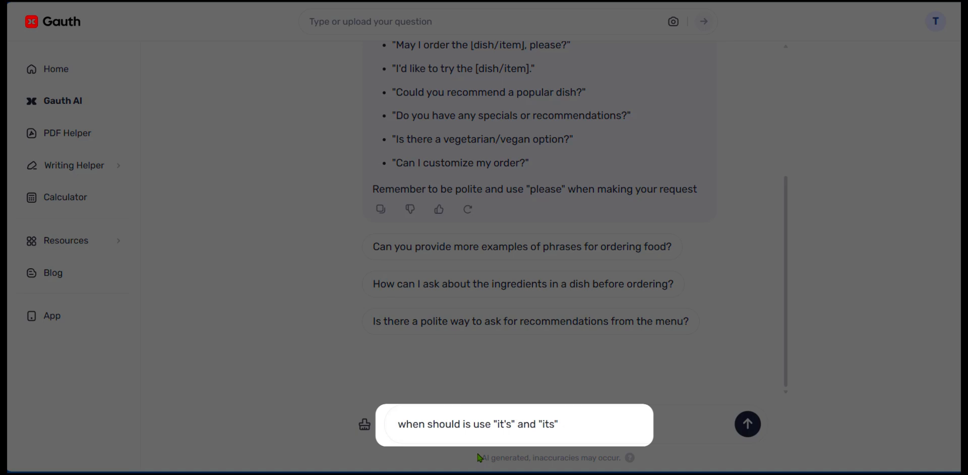
mouse_move(549, 441)
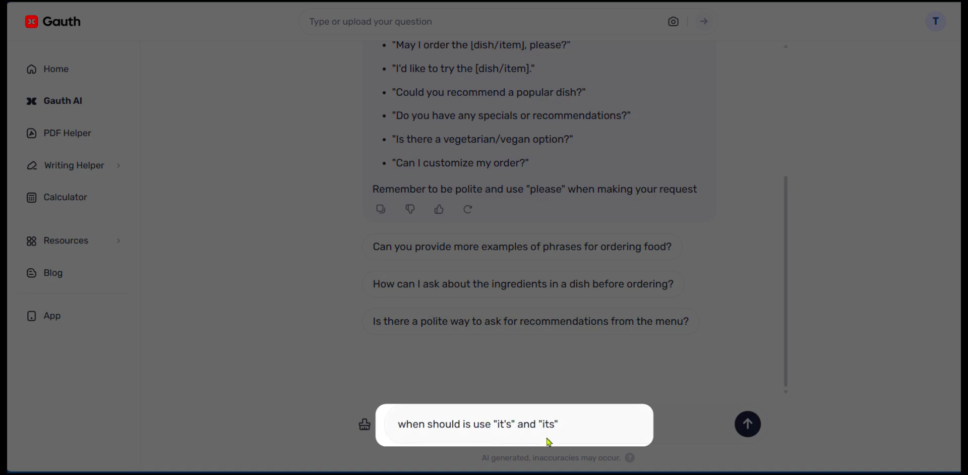
mouse_move(510, 419)
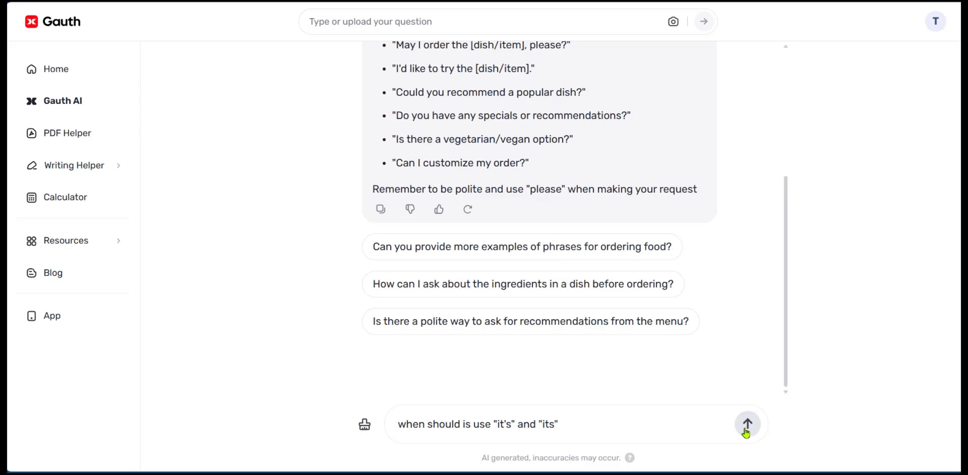
click(747, 424)
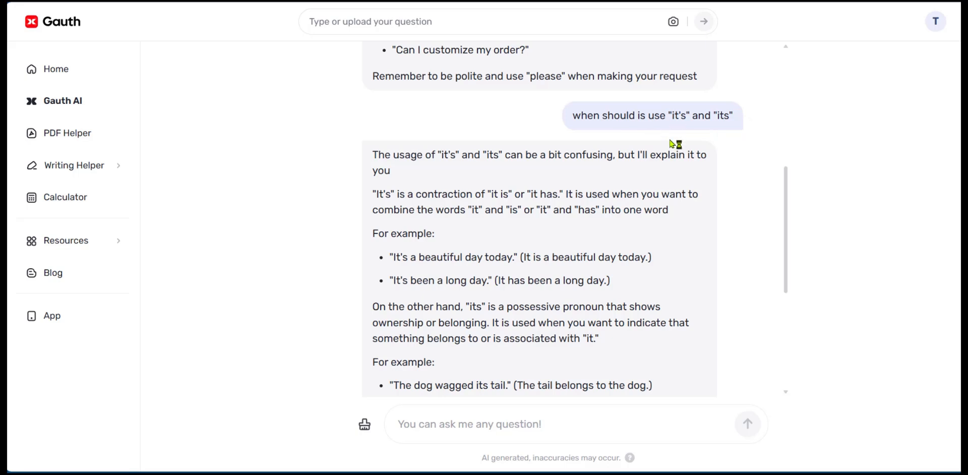
mouse_move(599, 180)
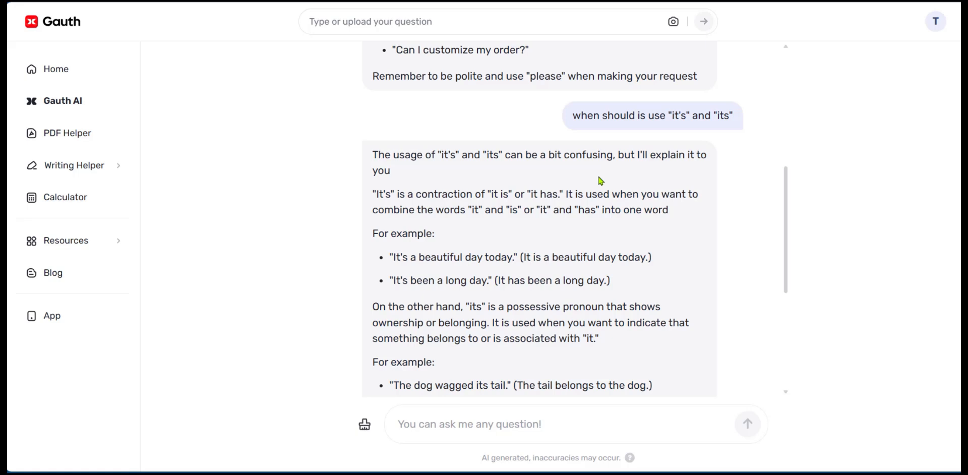
scroll(down, 3)
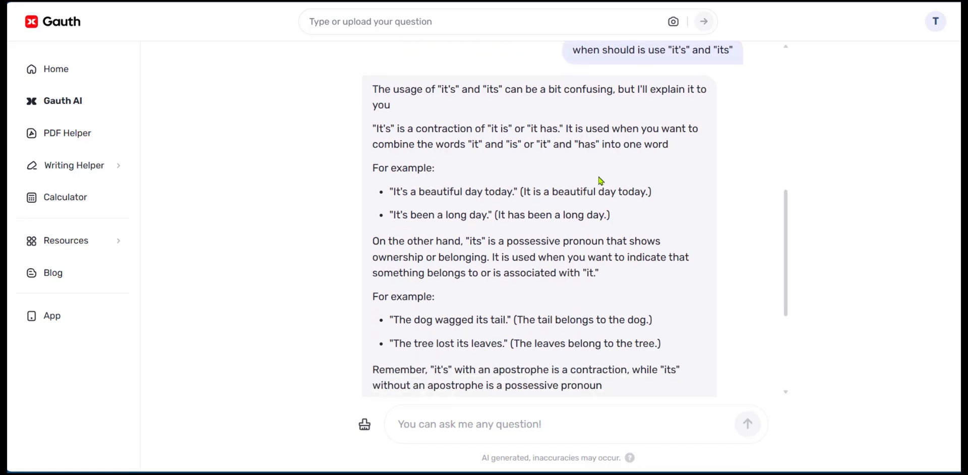
mouse_move(625, 101)
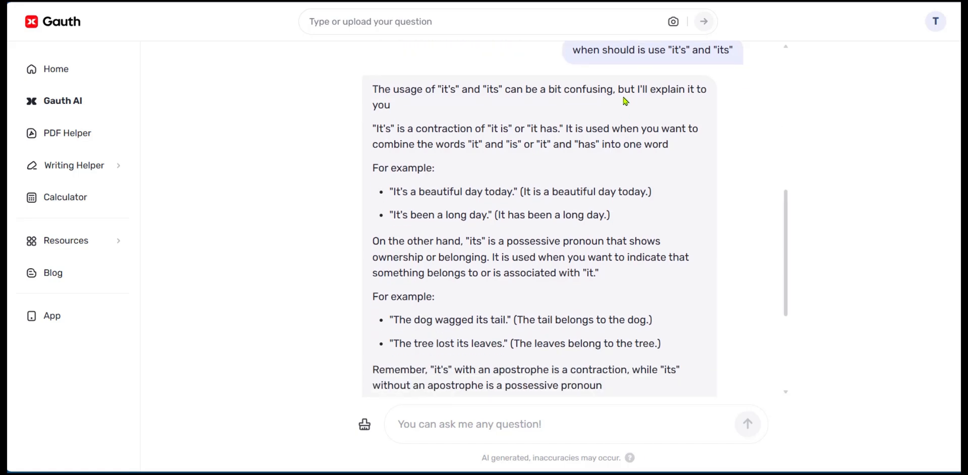
mouse_move(444, 104)
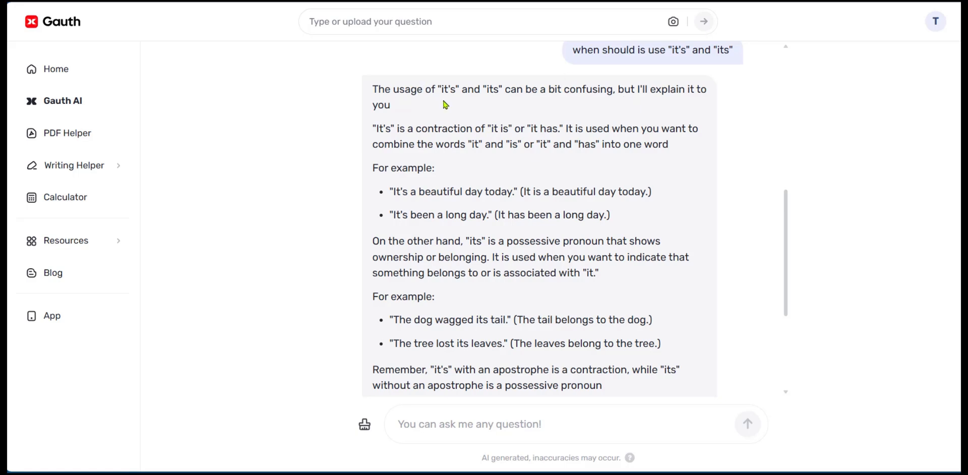
mouse_move(490, 87)
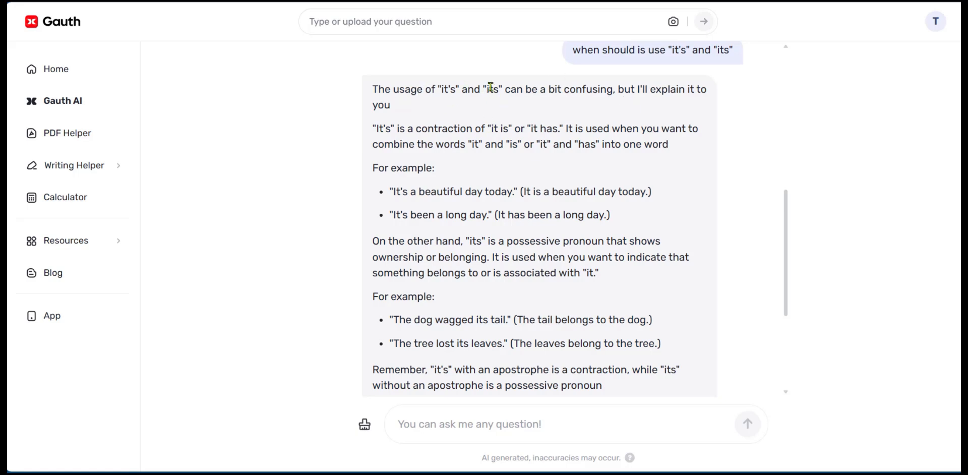
mouse_move(594, 105)
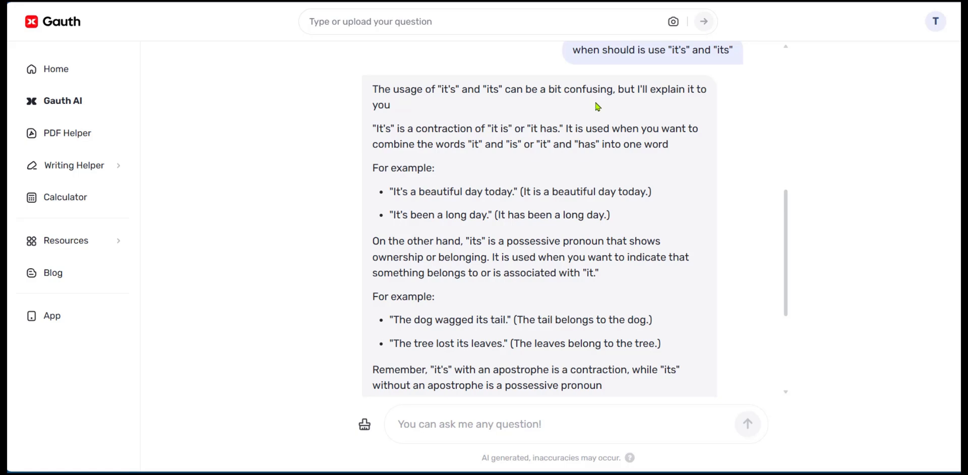
mouse_move(423, 191)
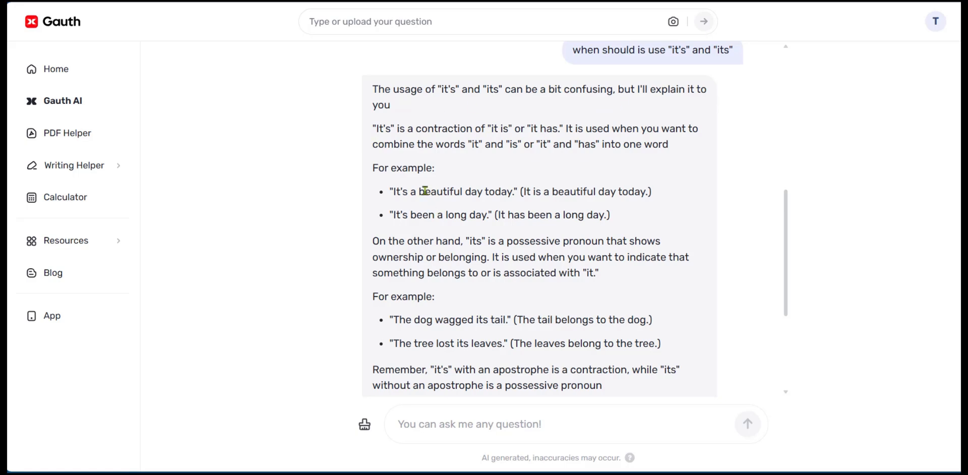
scroll(down, 3)
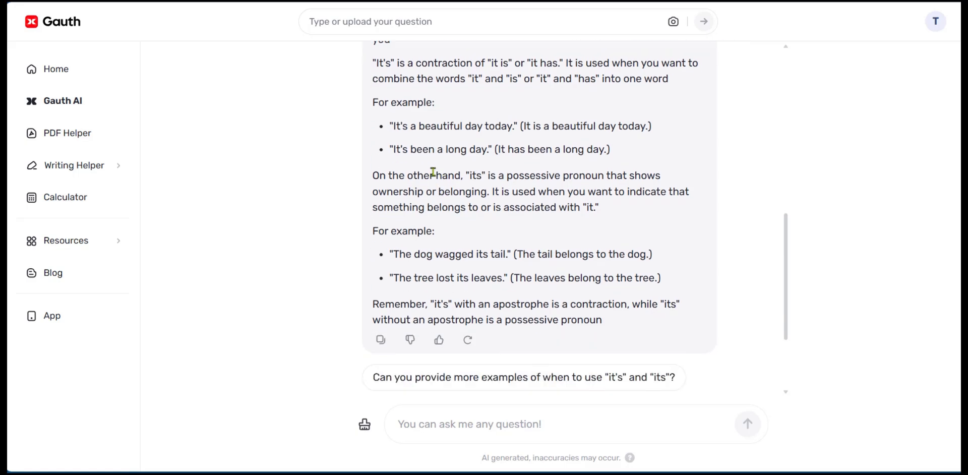
mouse_move(467, 210)
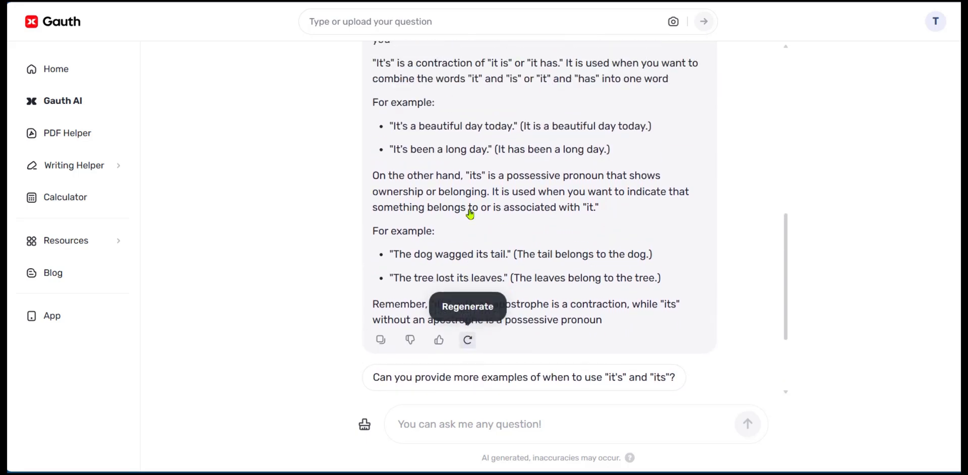
mouse_move(500, 302)
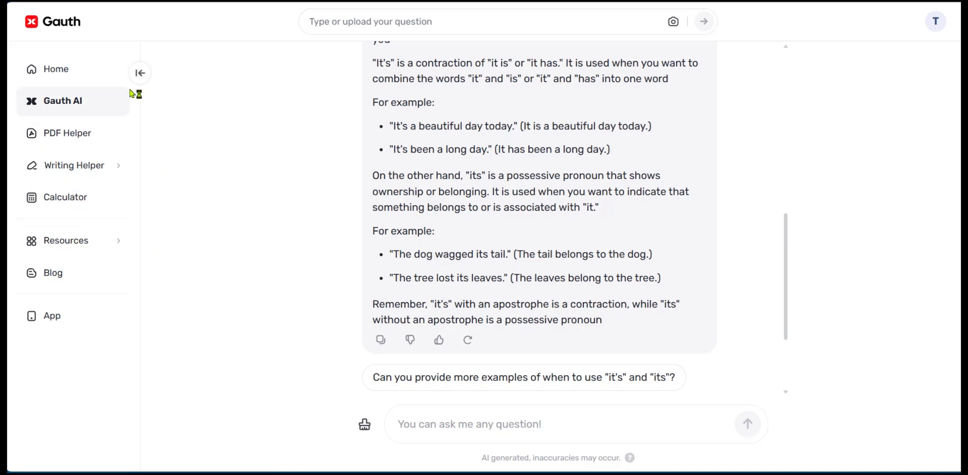
mouse_move(86, 107)
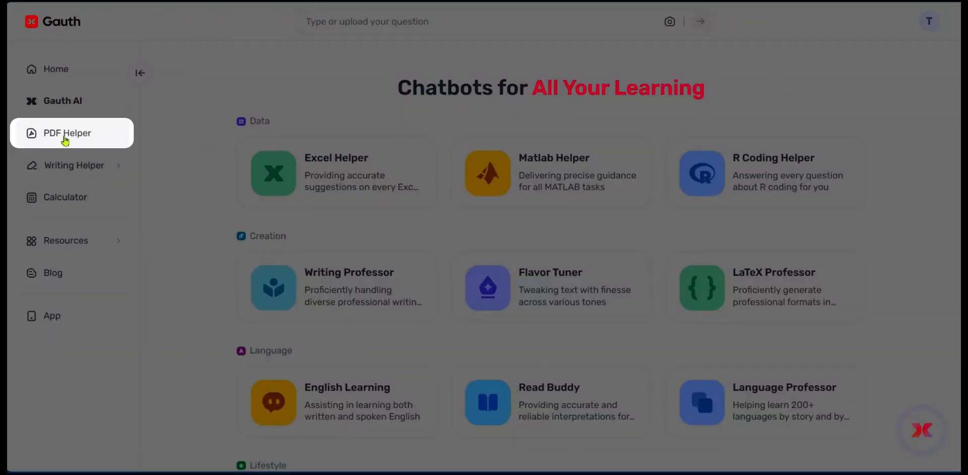
Step: Open PDF Helper and scroll to the History list of three sample PDFs
click(62, 133)
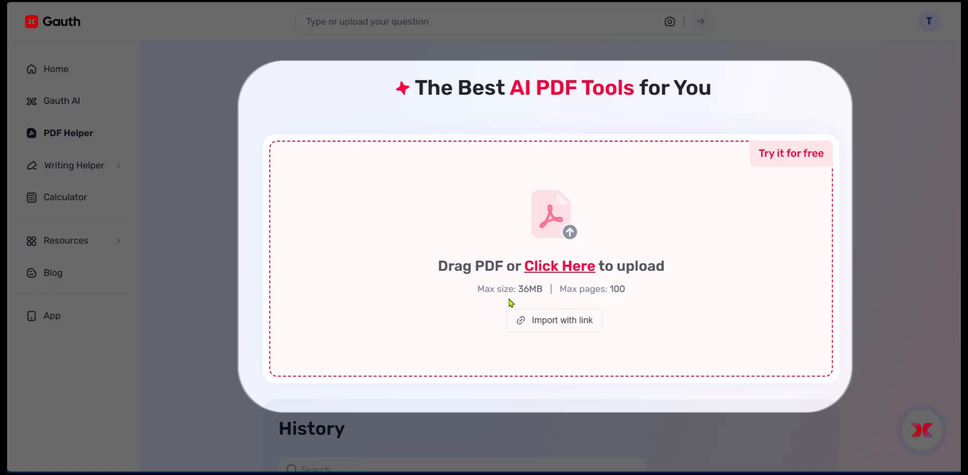
mouse_move(575, 305)
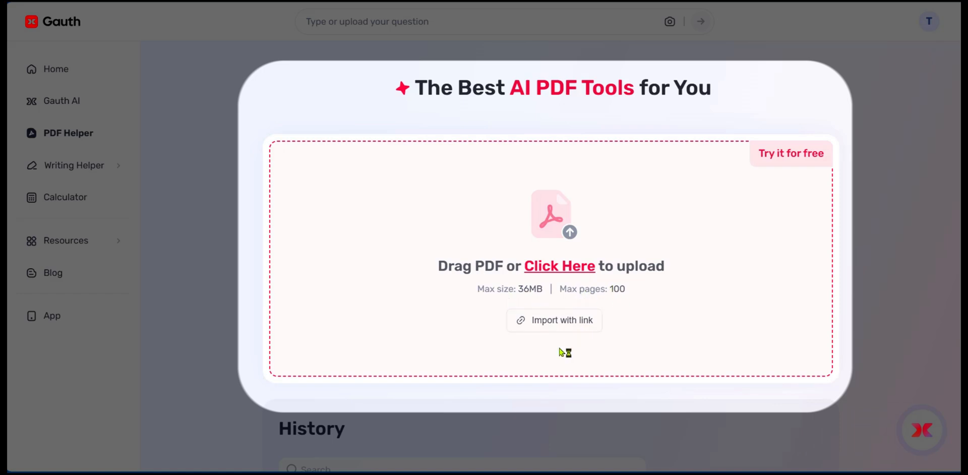
mouse_move(583, 329)
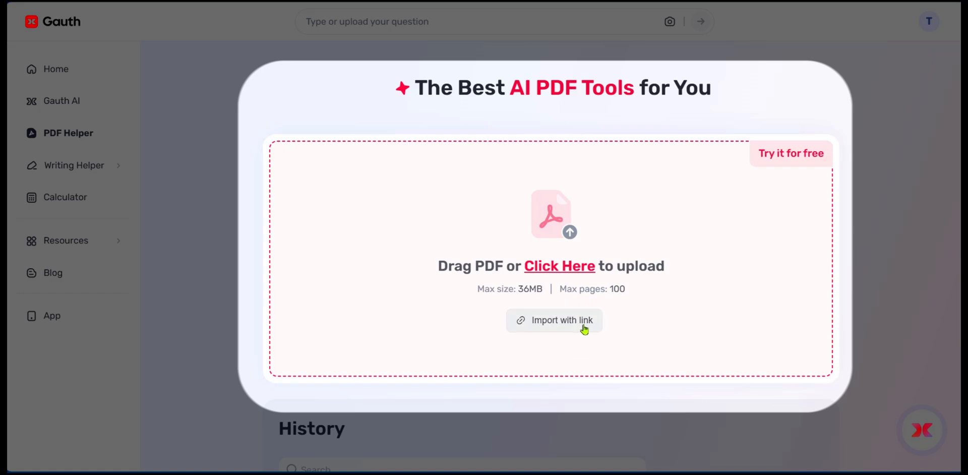
scroll(down, 3)
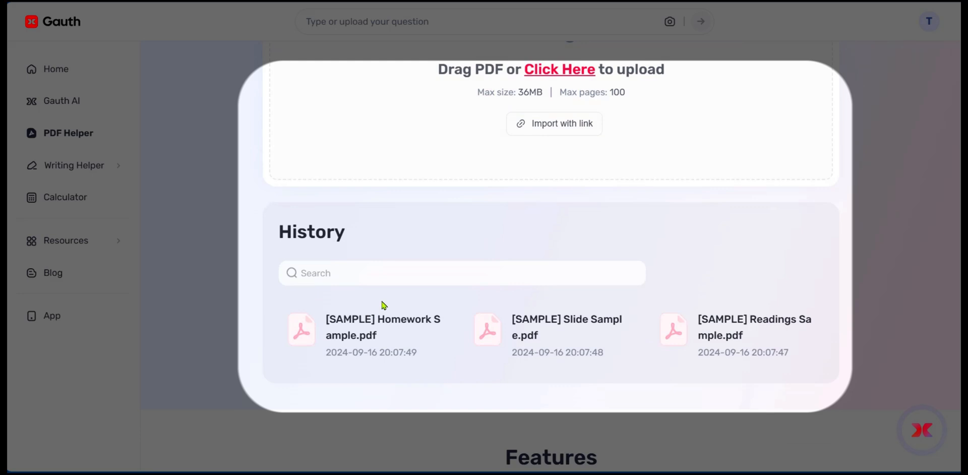
mouse_move(366, 338)
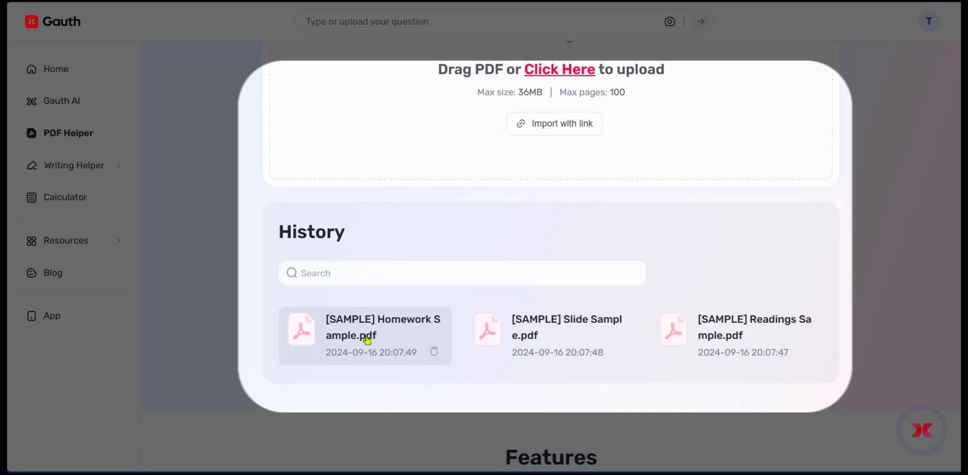
Step: Open the [SAMPLE] Homework Sample.pdf of AP Calculus exercise questions
click(367, 336)
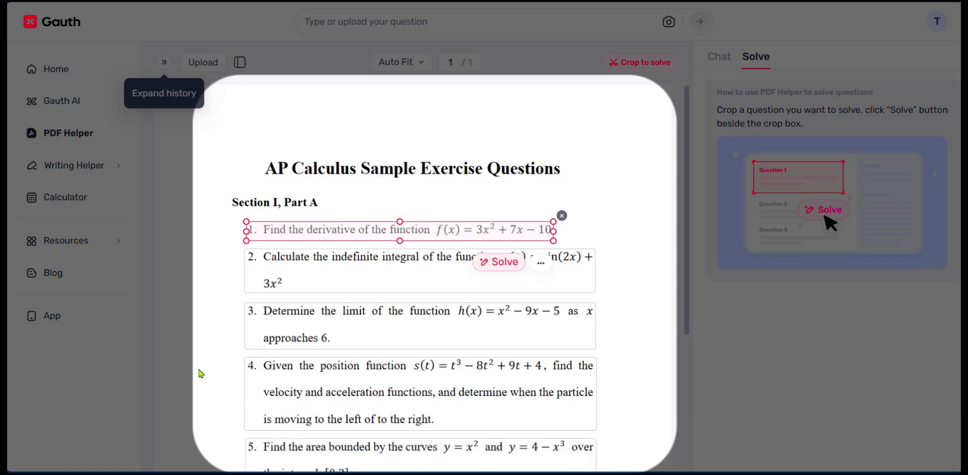
scroll(down, 3)
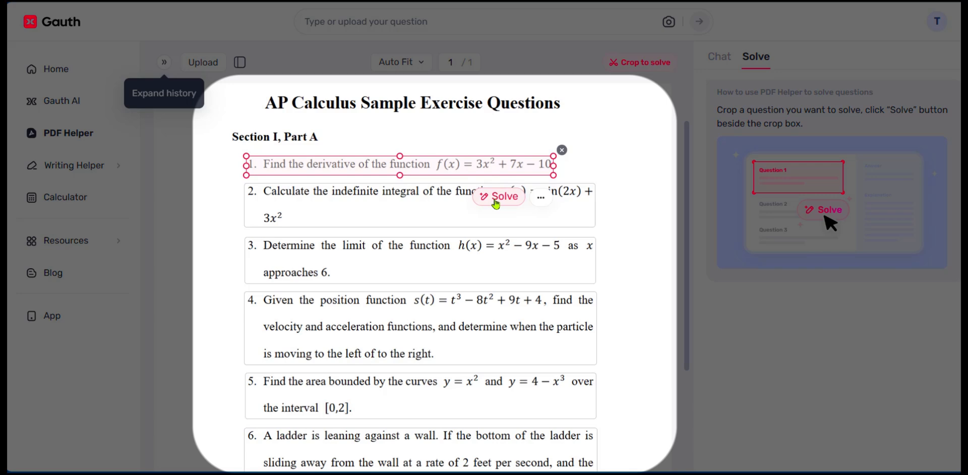
Step: Solve cropped question 1, getting f'(x) = 6x + 7 for f(x)=3x²+7x−10
click(498, 197)
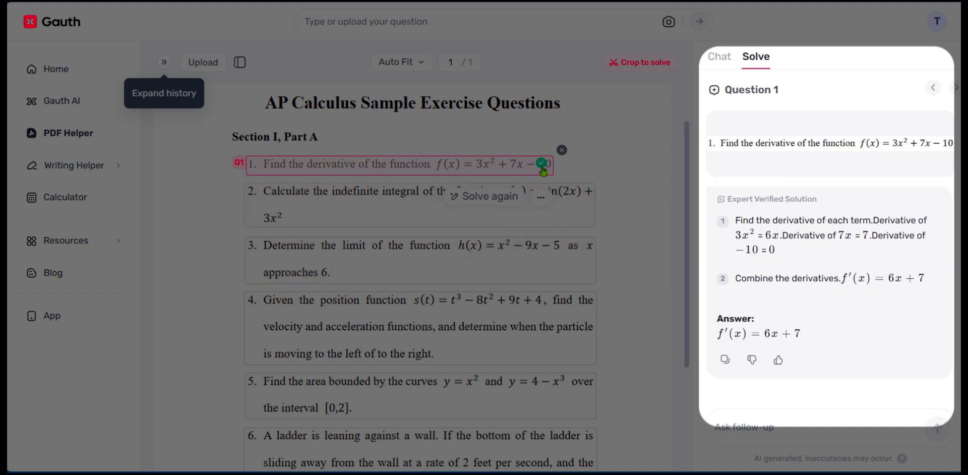
mouse_move(643, 208)
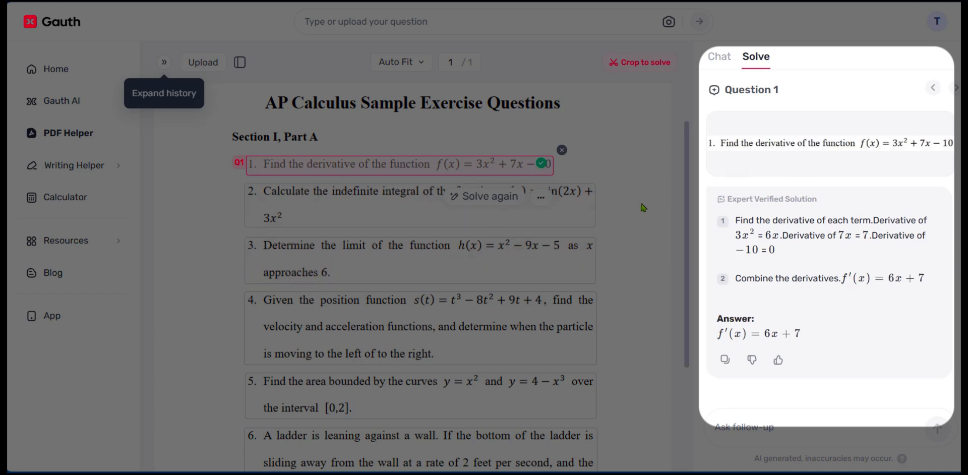
mouse_move(746, 198)
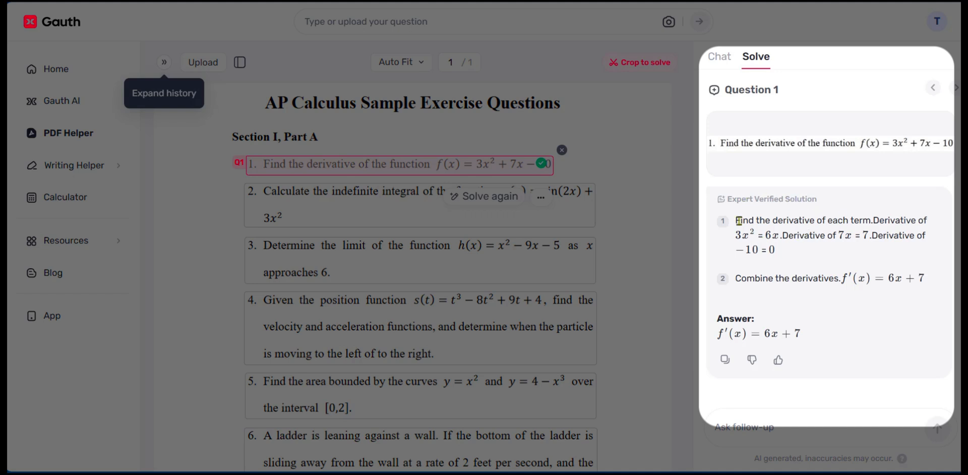
mouse_move(839, 242)
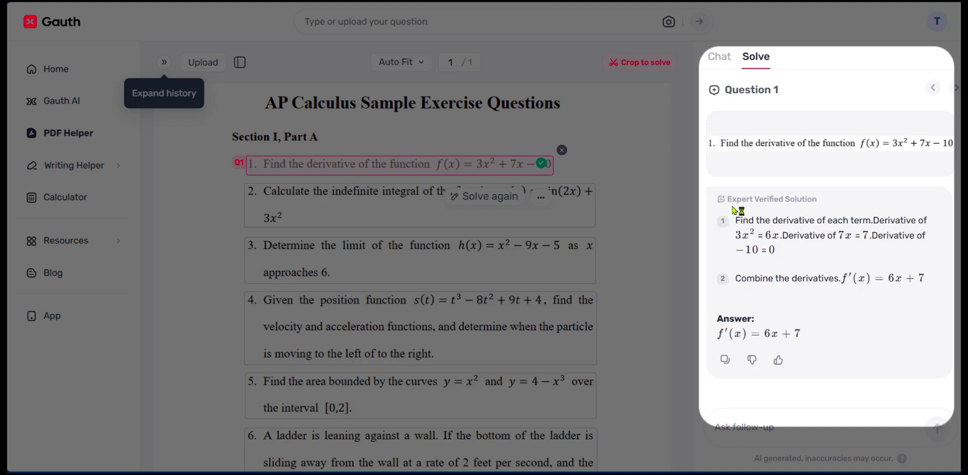
mouse_move(700, 215)
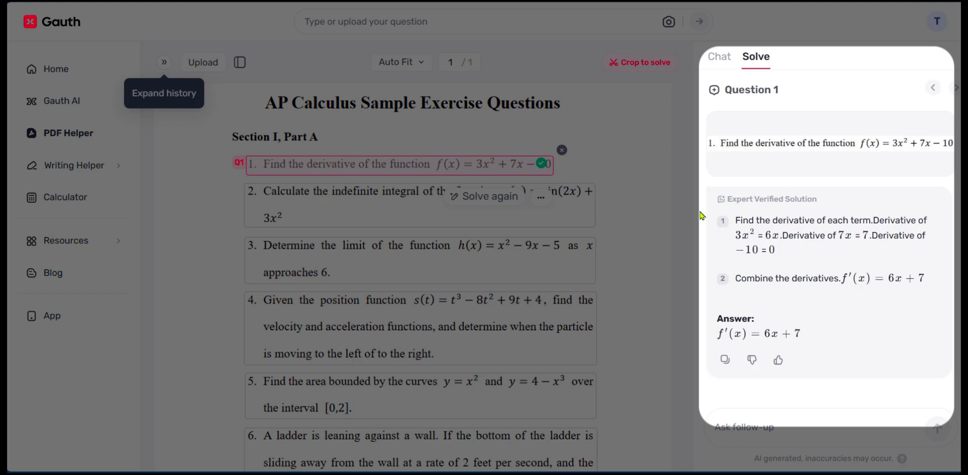
mouse_move(740, 316)
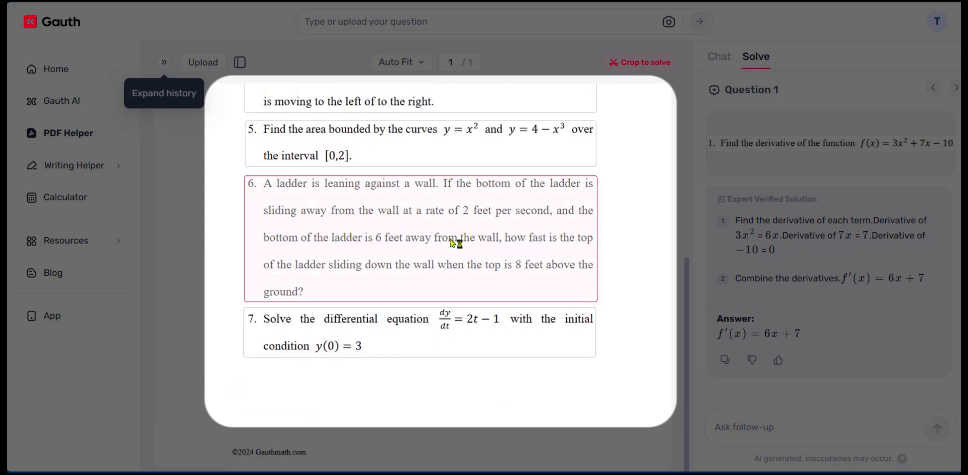
Step: Crop question 7, the differential equation dy/dt = 2t − 1, for solving
click(381, 344)
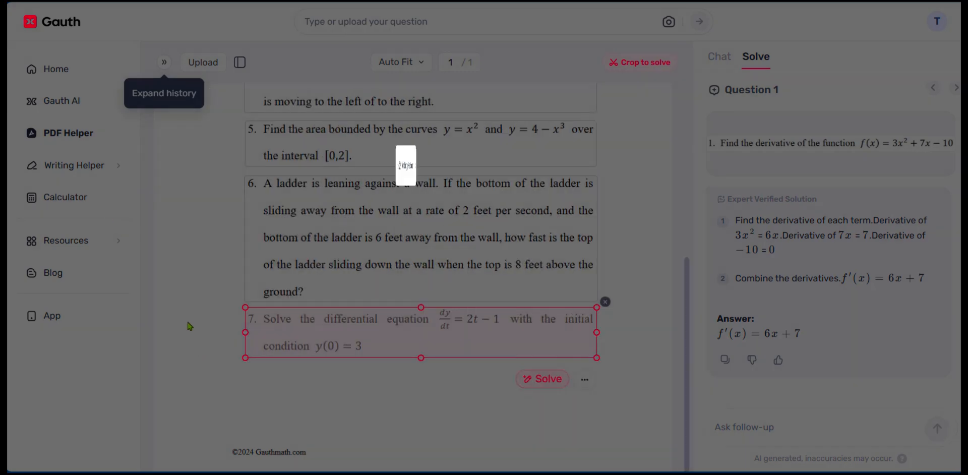
mouse_move(80, 171)
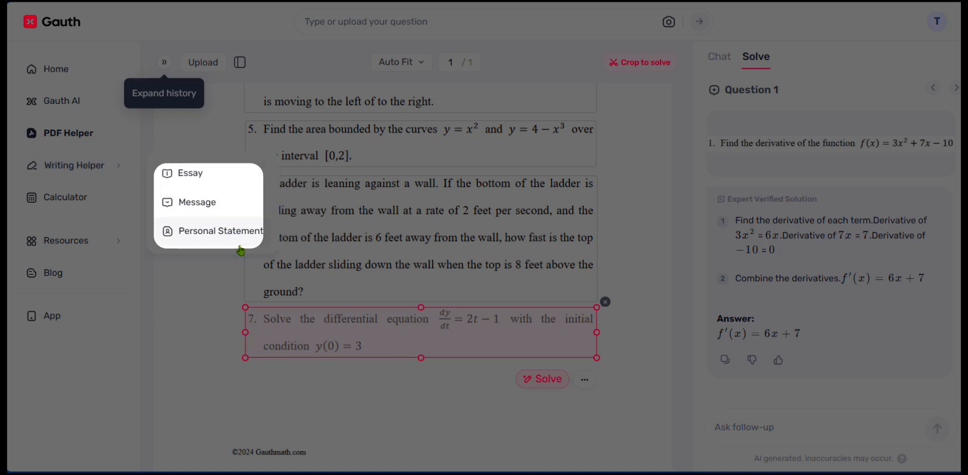
mouse_move(203, 184)
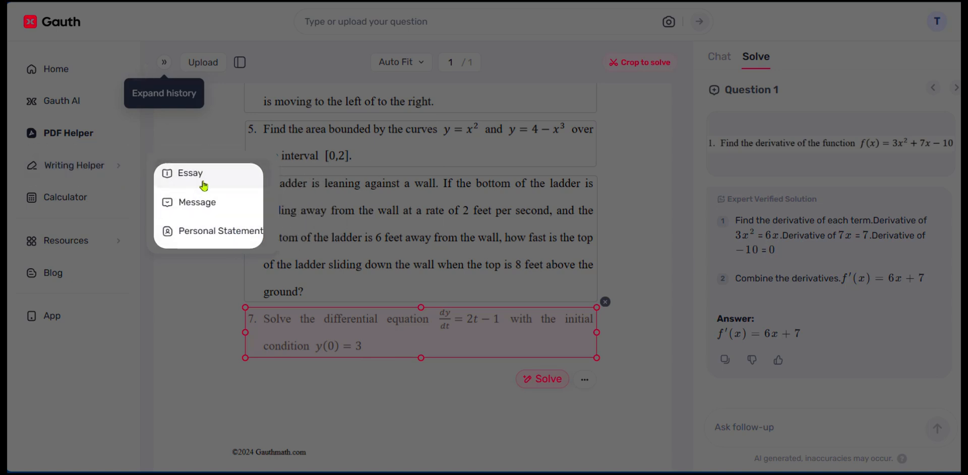
Step: Open the Writing Helper essay form and scroll through its Undergraduate, Harvard, 500-word options
click(189, 173)
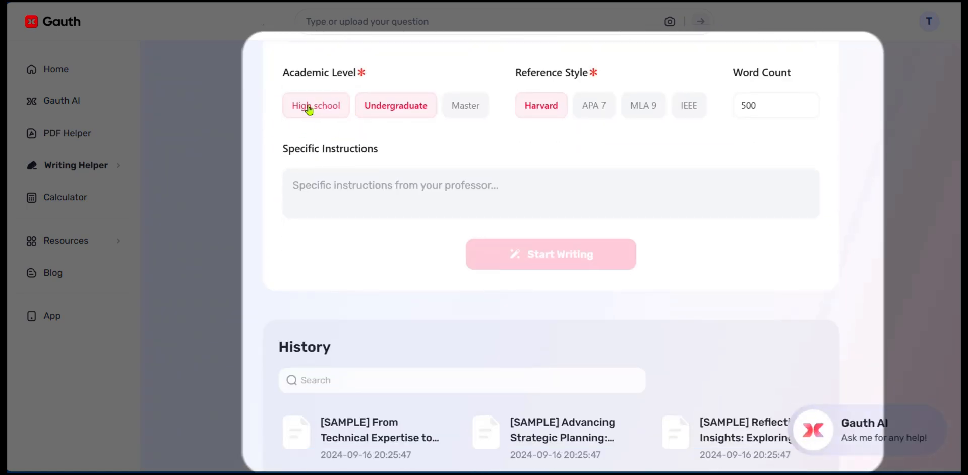
click(395, 105)
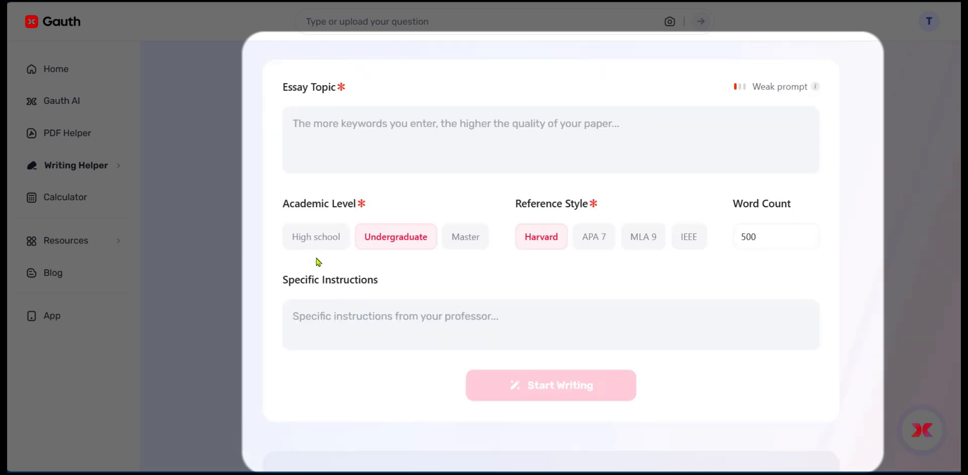
scroll(down, 3)
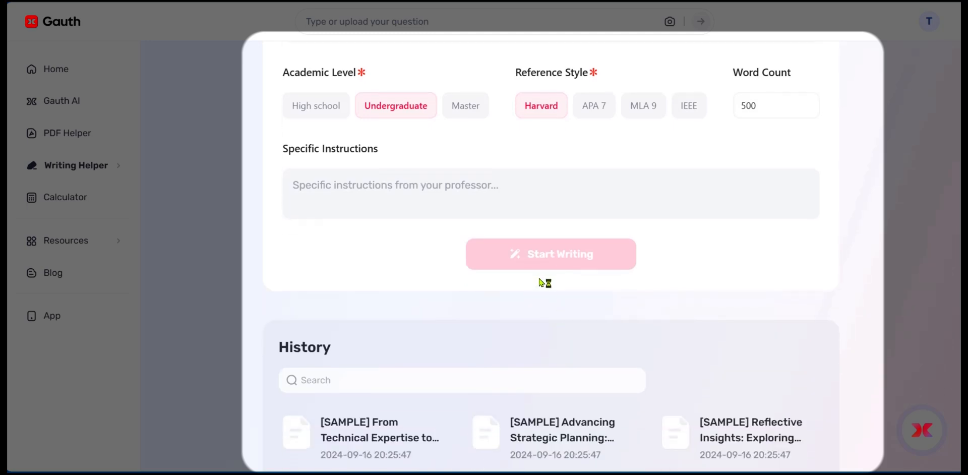
scroll(down, 3)
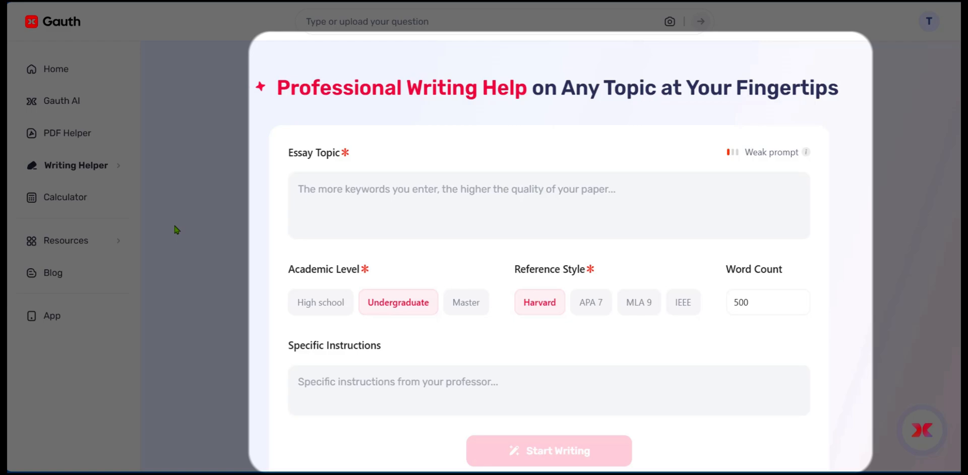
mouse_move(66, 204)
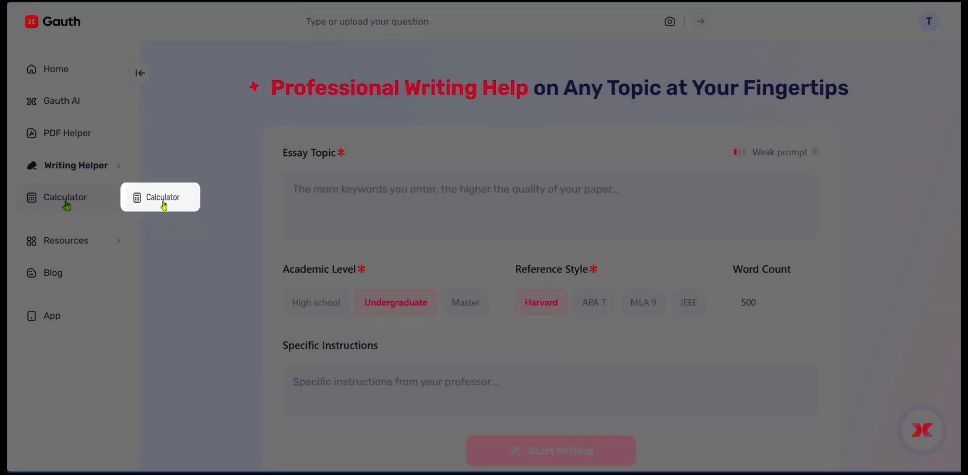
Step: Open the Calculator and view its Functions, abc and ≤ keypads
click(65, 197)
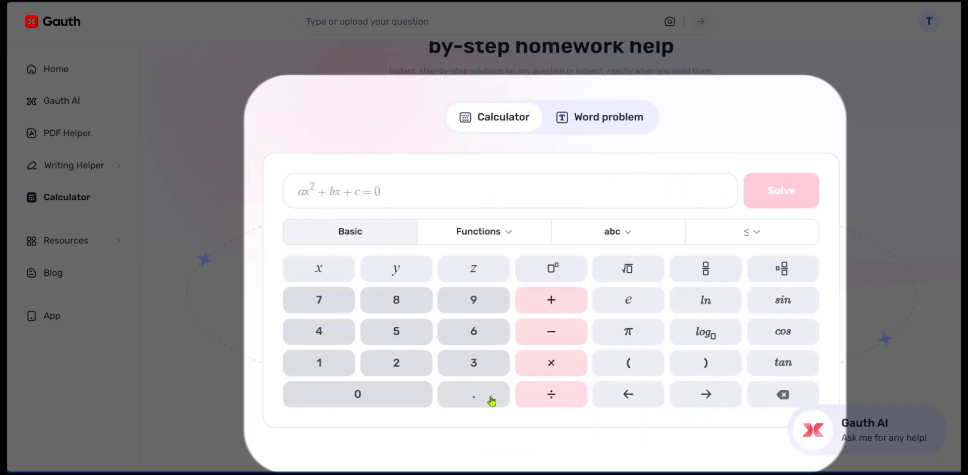
mouse_move(500, 268)
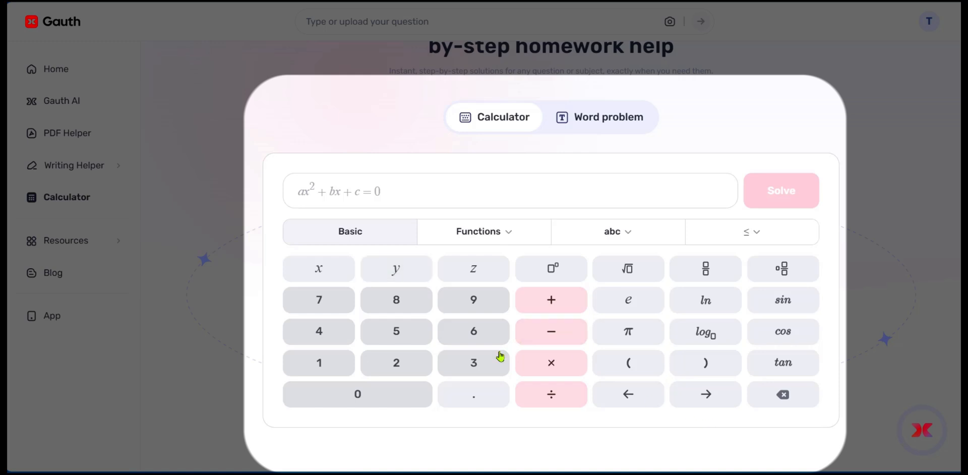
mouse_move(344, 239)
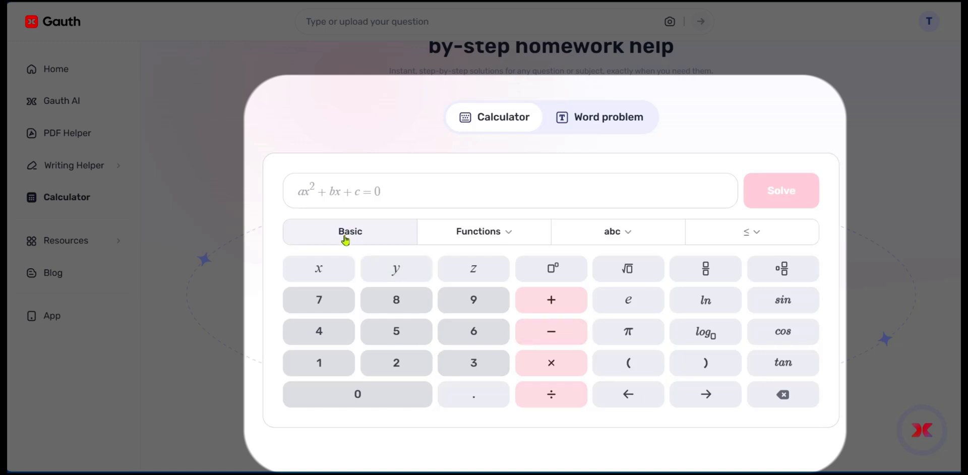
click(483, 231)
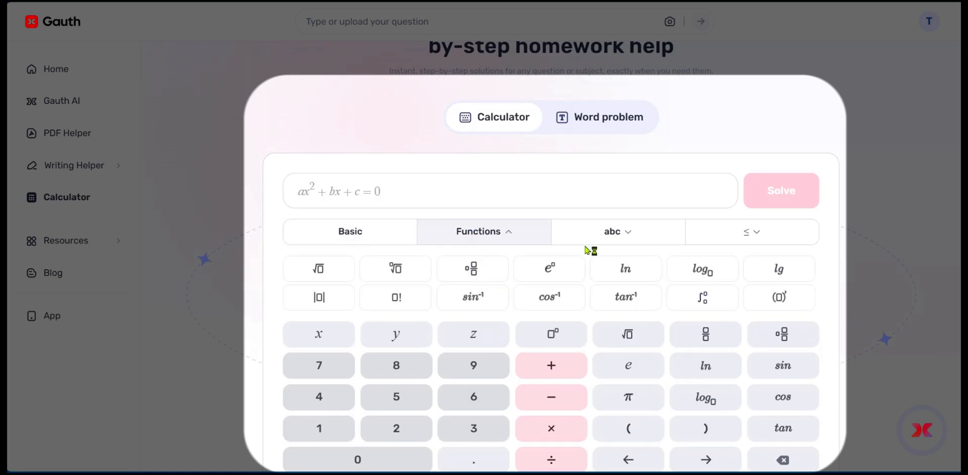
click(618, 231)
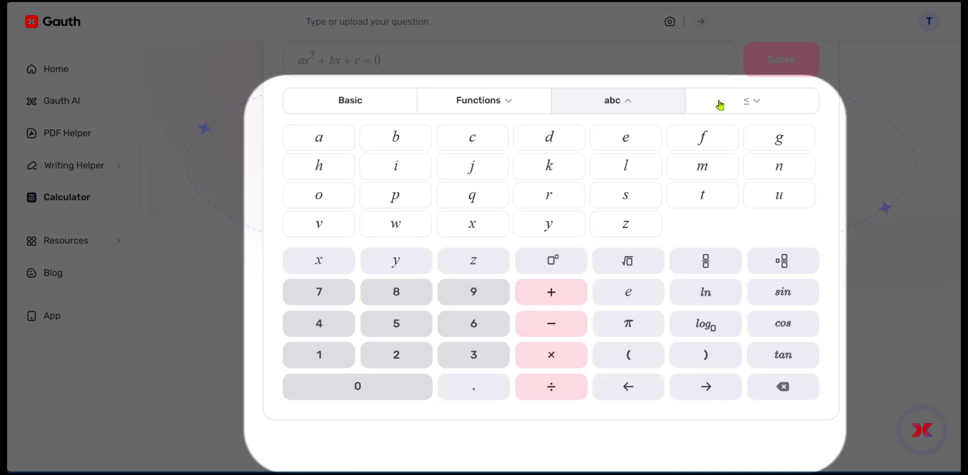
click(752, 100)
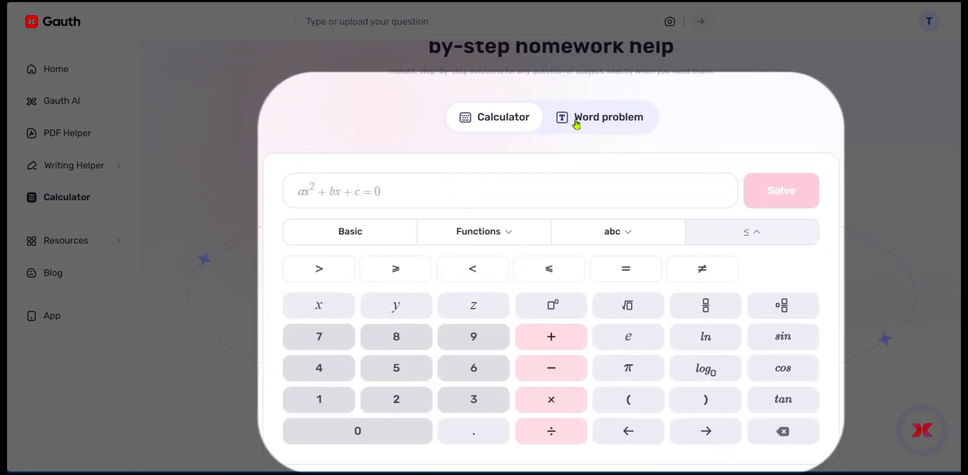
Step: Switch the Gauth calculator card to Word problem mode to reveal the image upload area
click(608, 117)
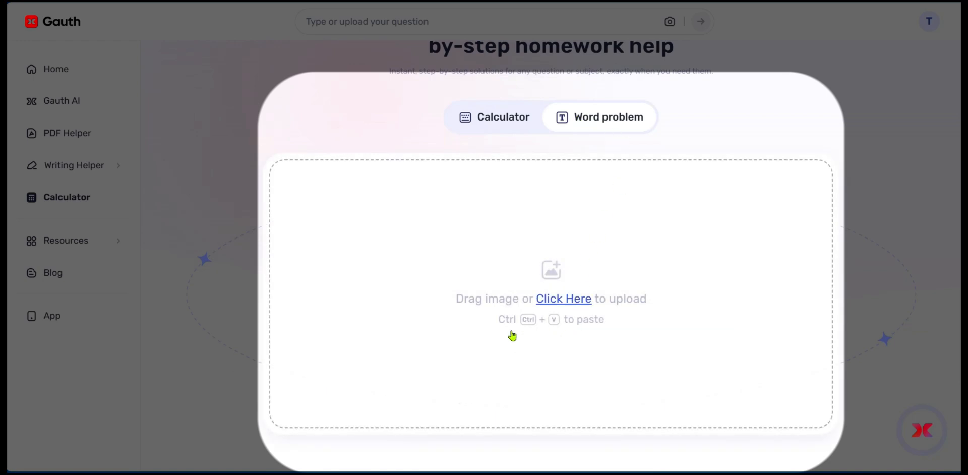
mouse_move(543, 241)
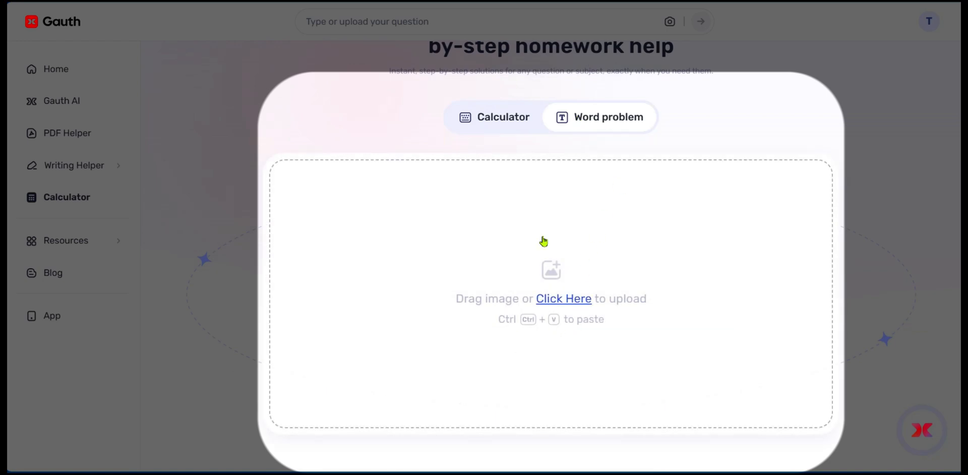
mouse_move(549, 271)
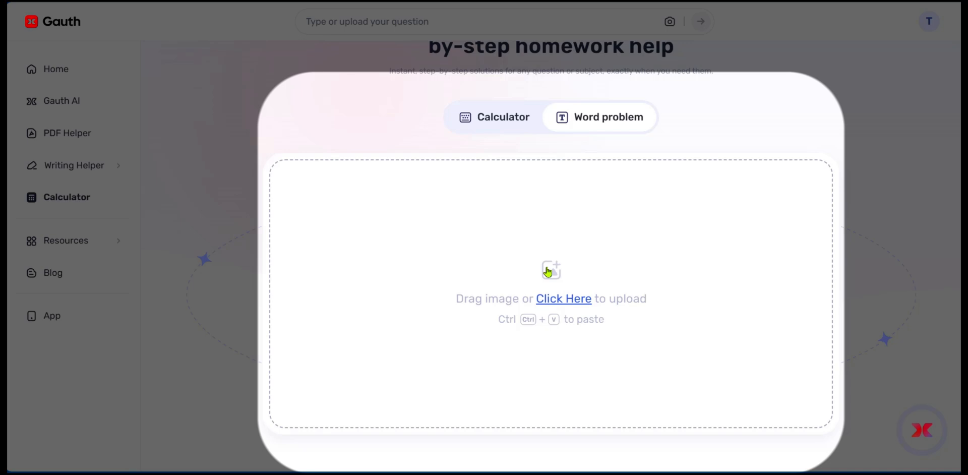